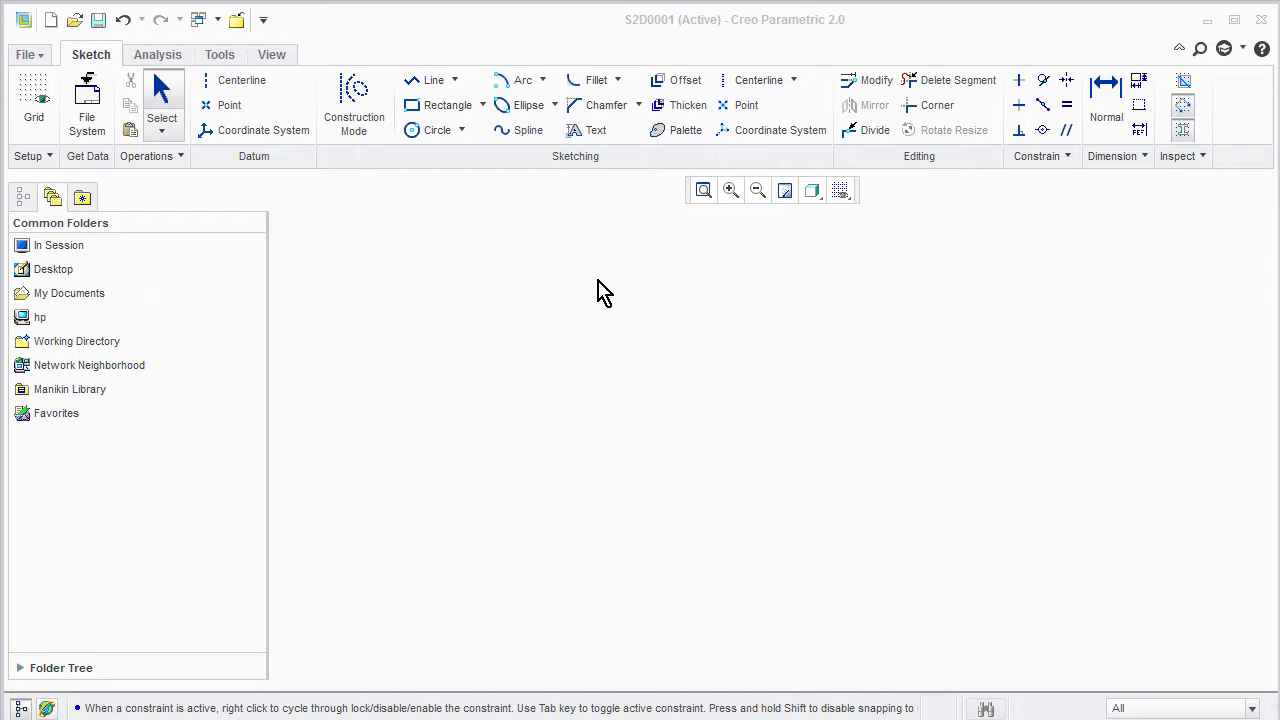
Draw a vertical line with the Line tool and accept its 38.02 length dimension.
left_click(430, 80)
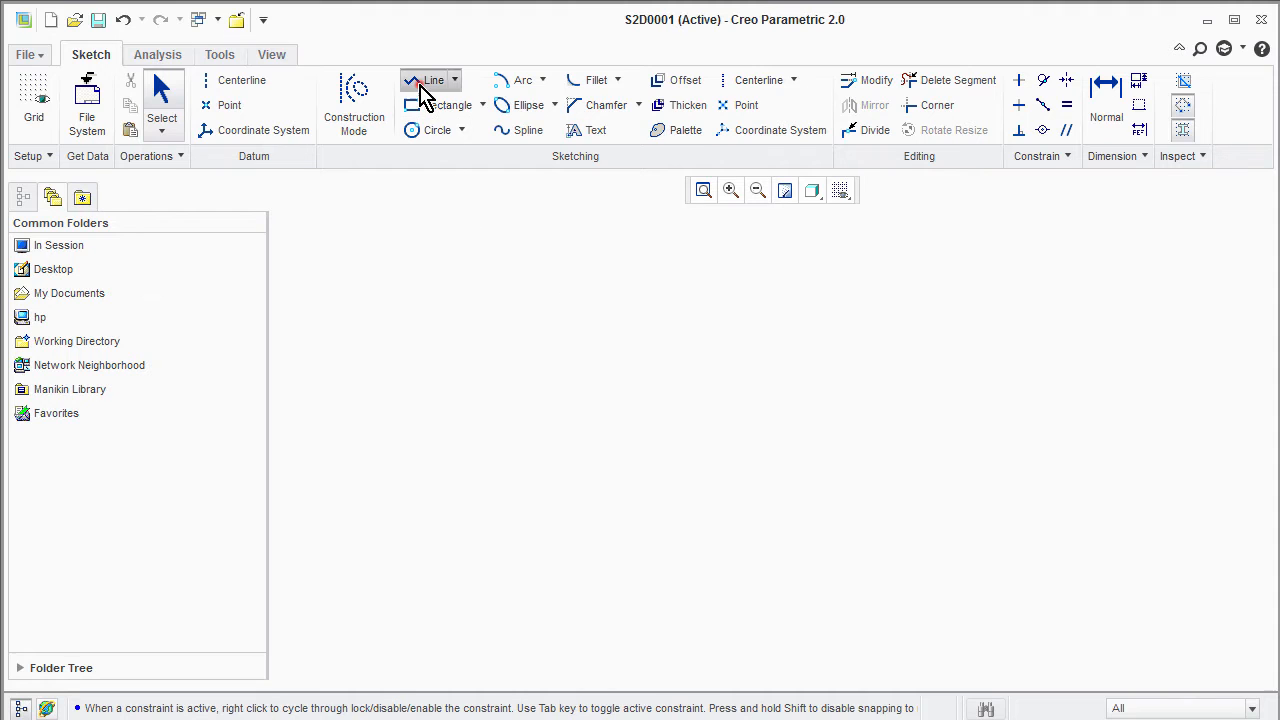
left_click_drag(600, 298, 600, 406)
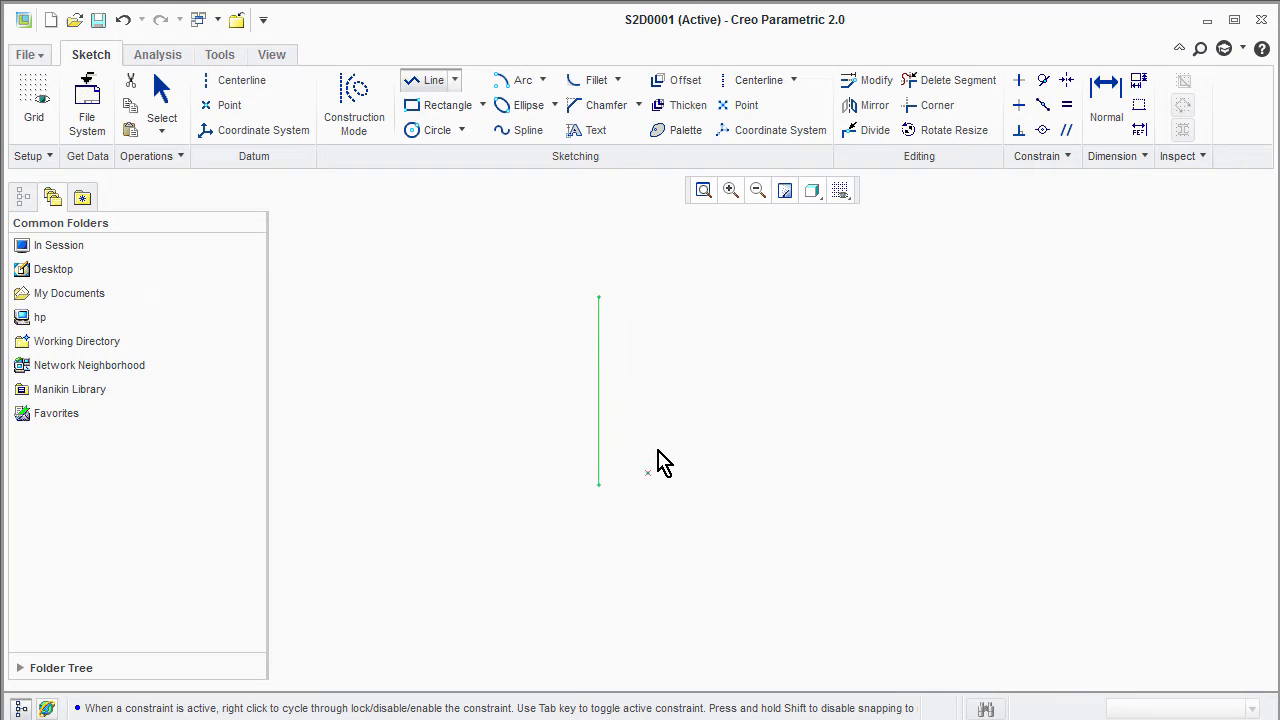
left_click(600, 390)
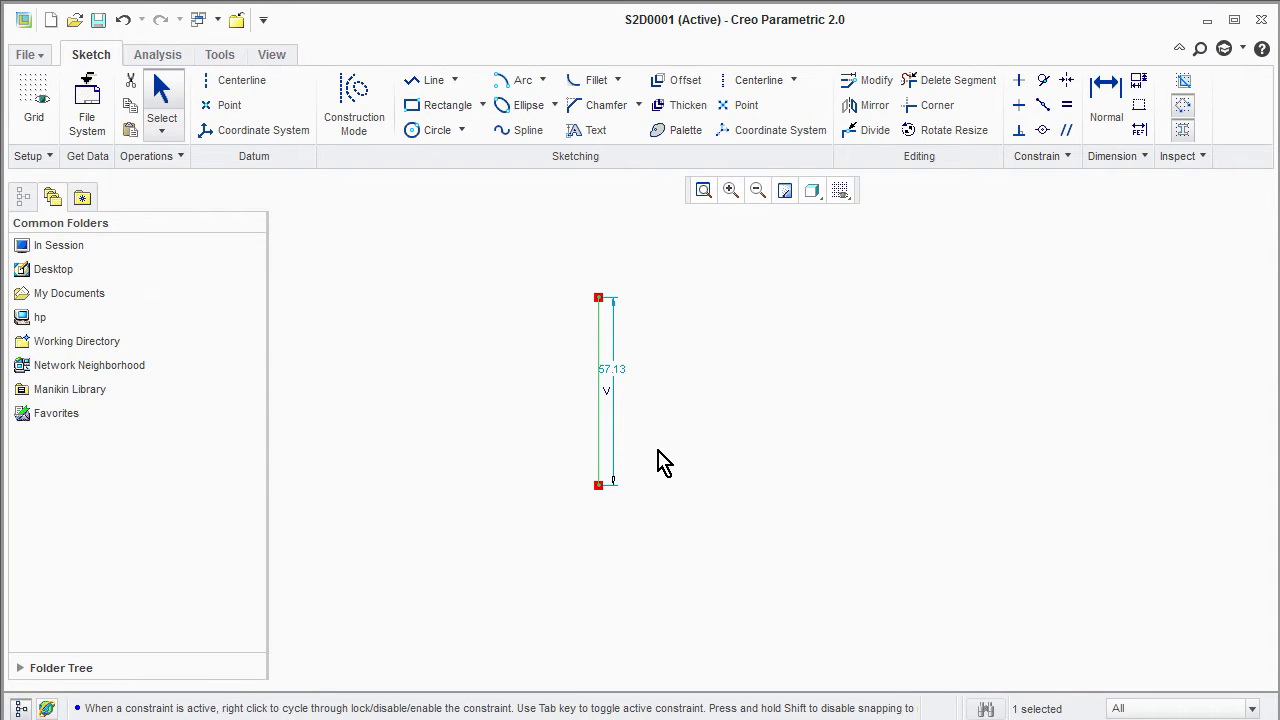
mouse_move(668, 460)
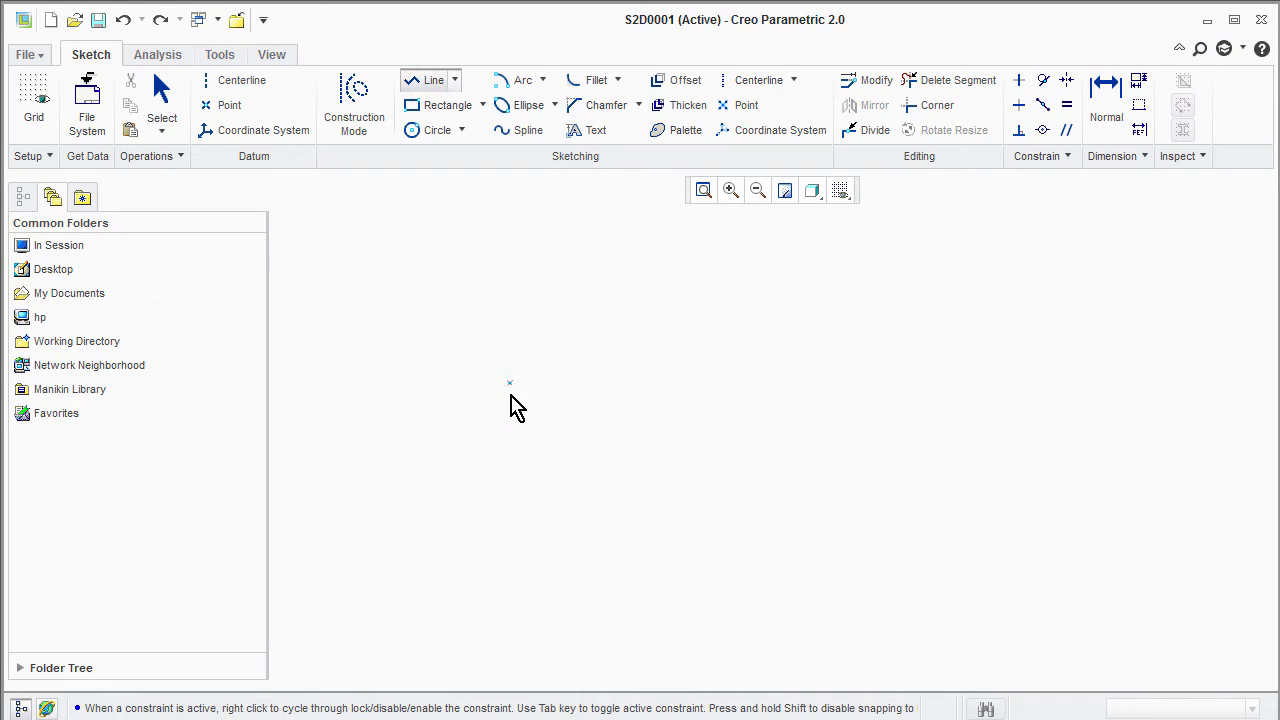
left_click_drag(508, 396, 792, 396)
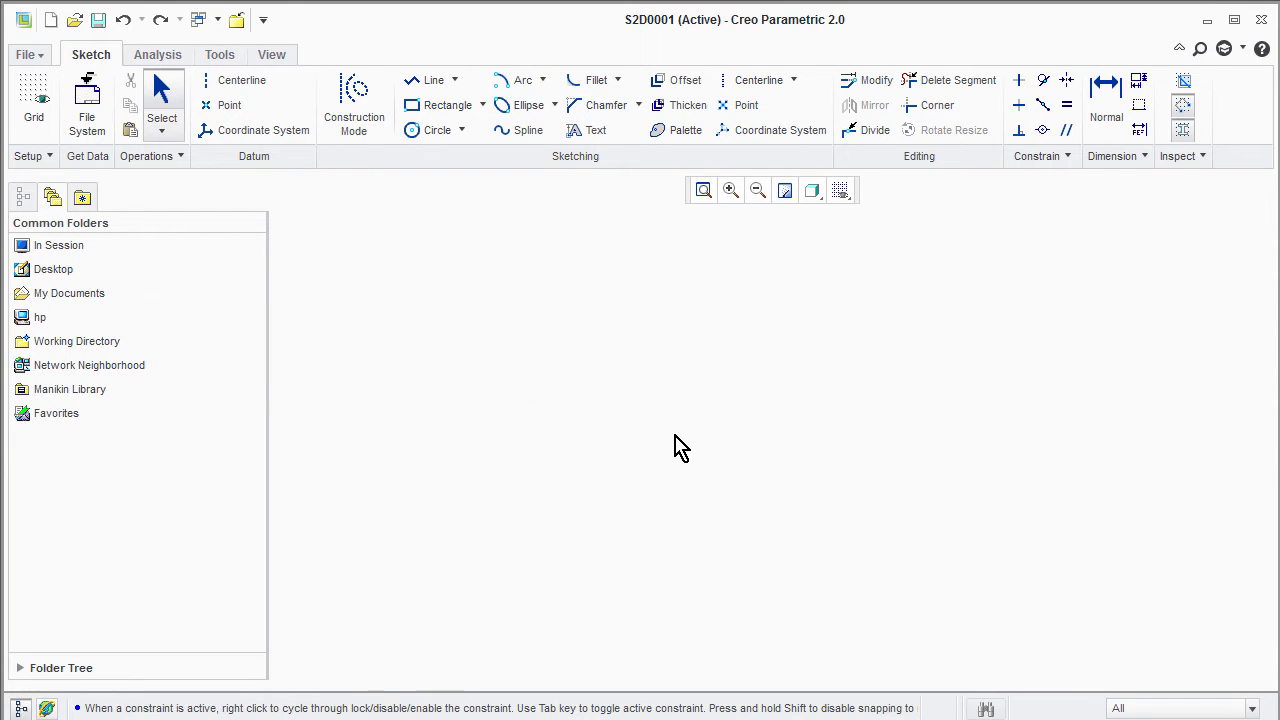
mouse_move(436, 128)
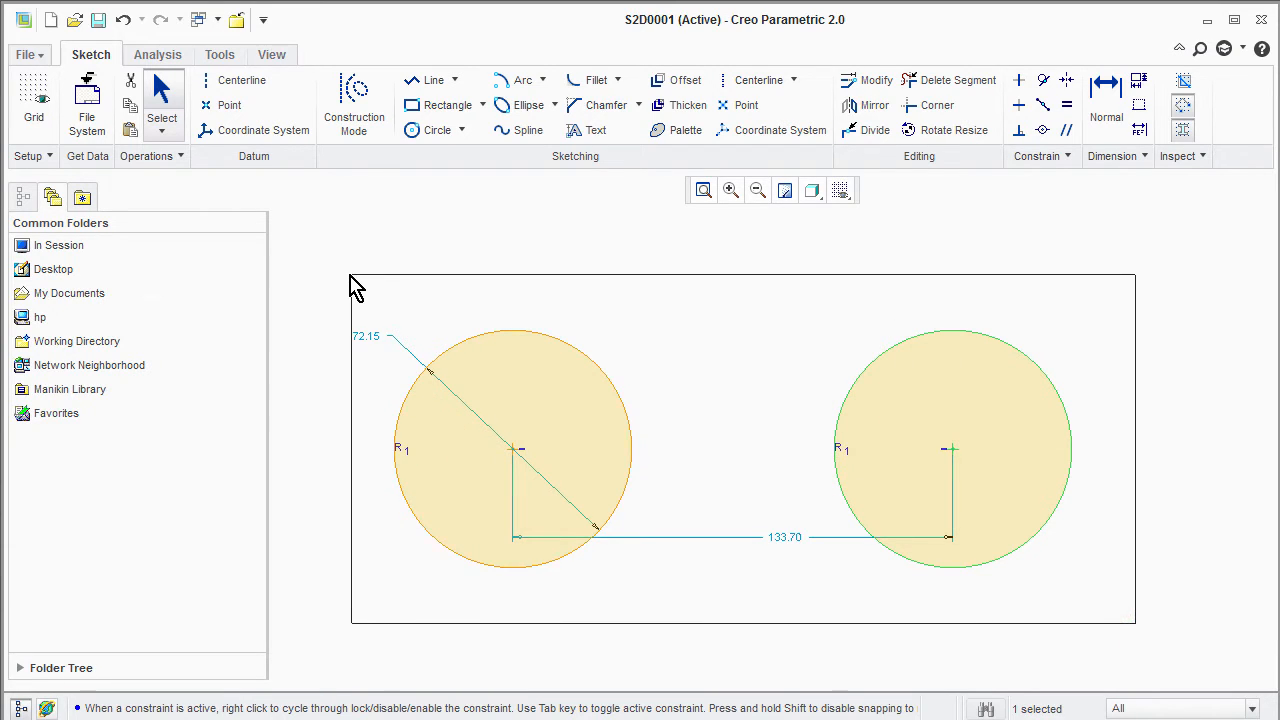
Start a second line from a point below the first vertical line.
left_click(432, 80)
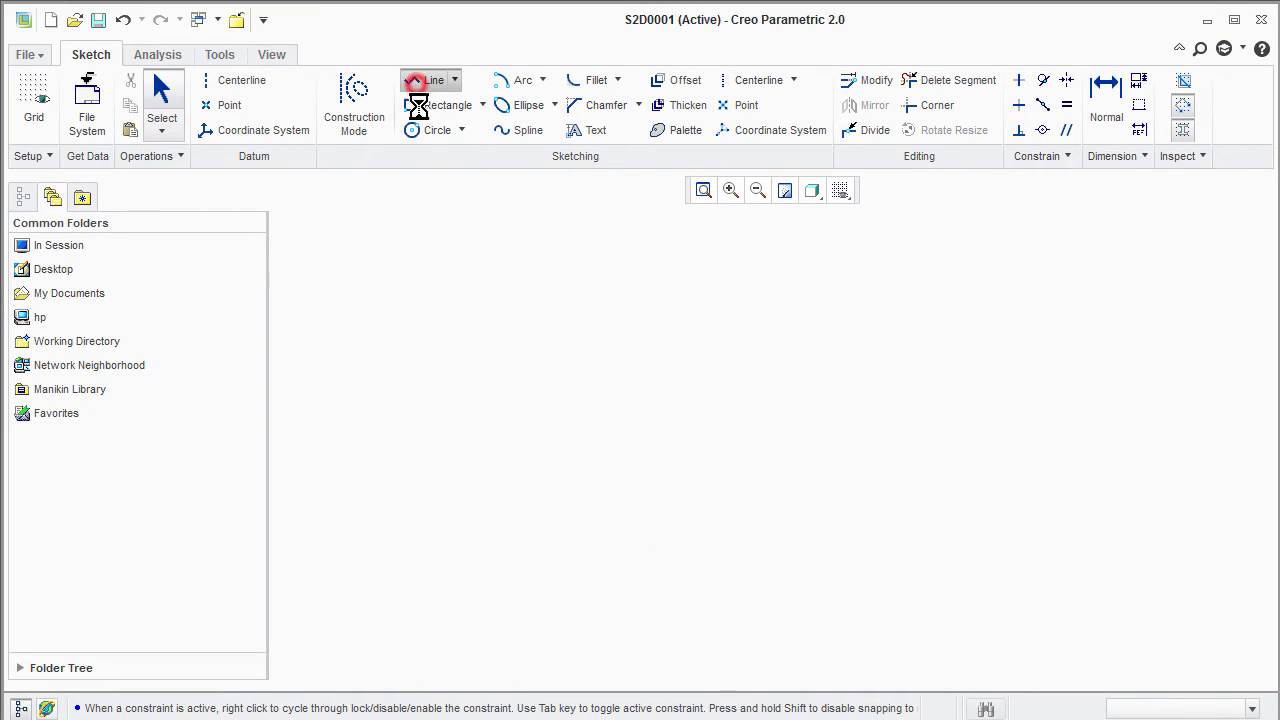
left_click(536, 508)
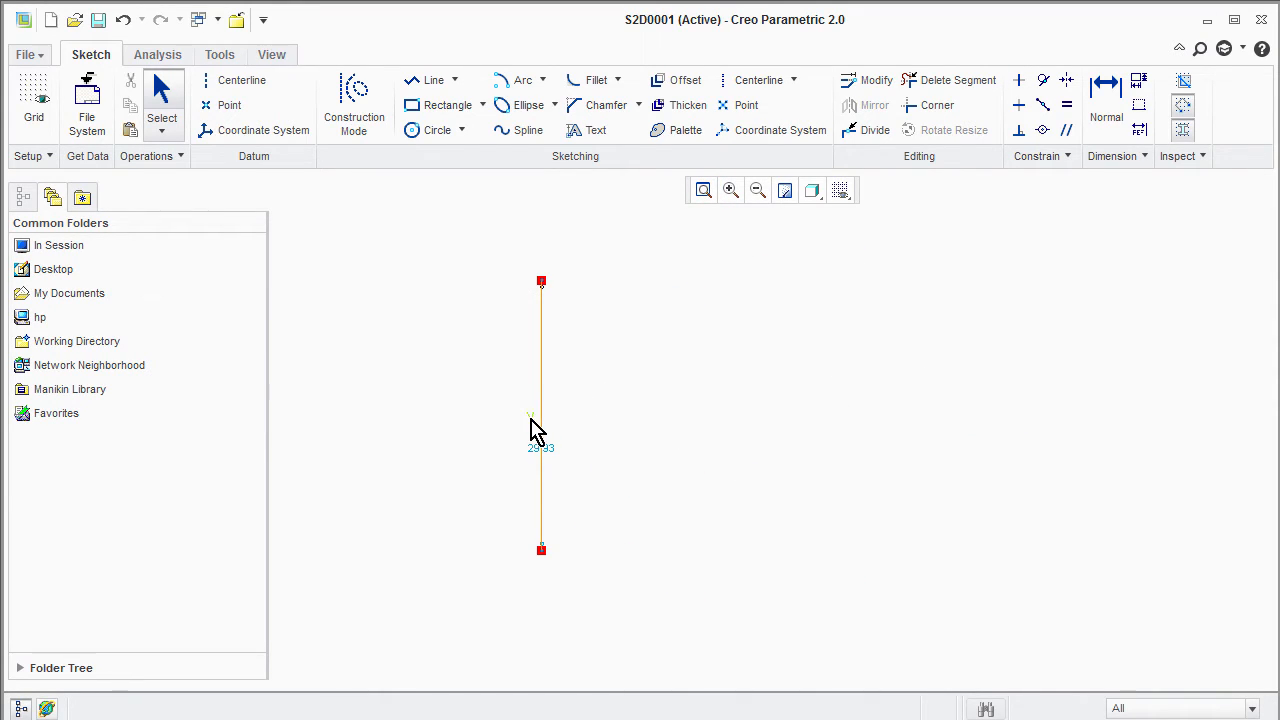
left_click(540, 420)
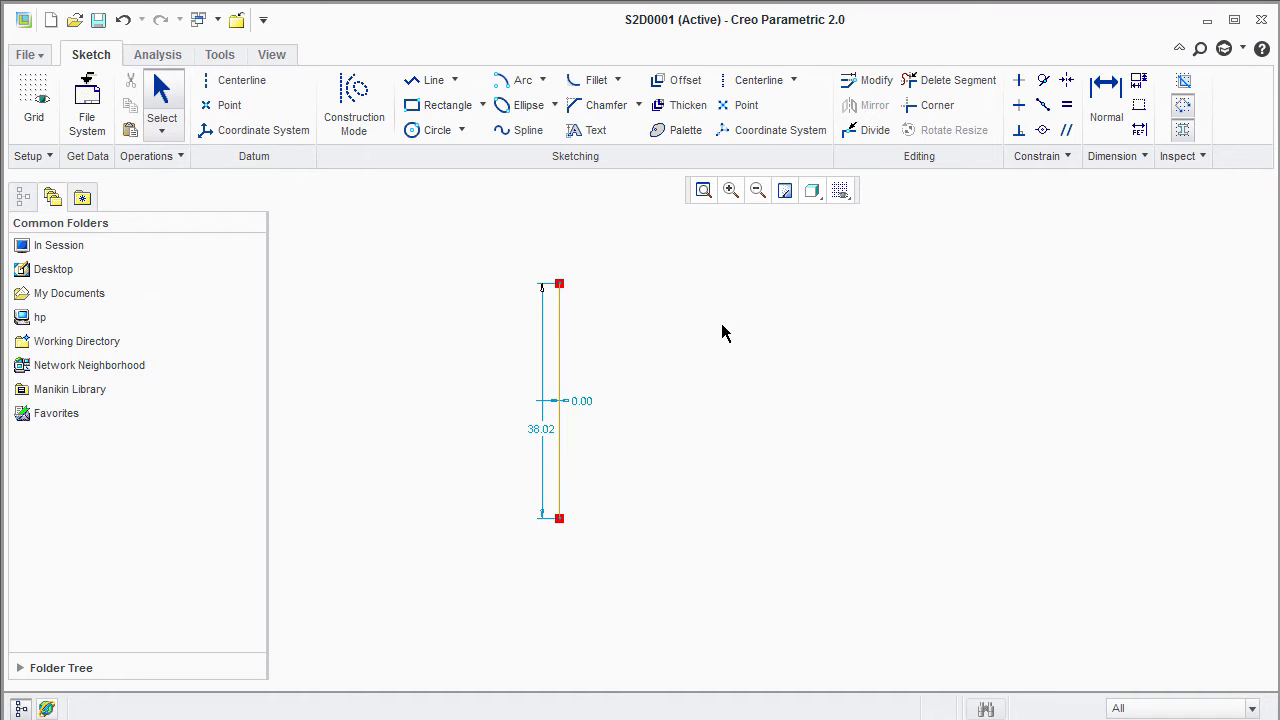
mouse_move(624, 320)
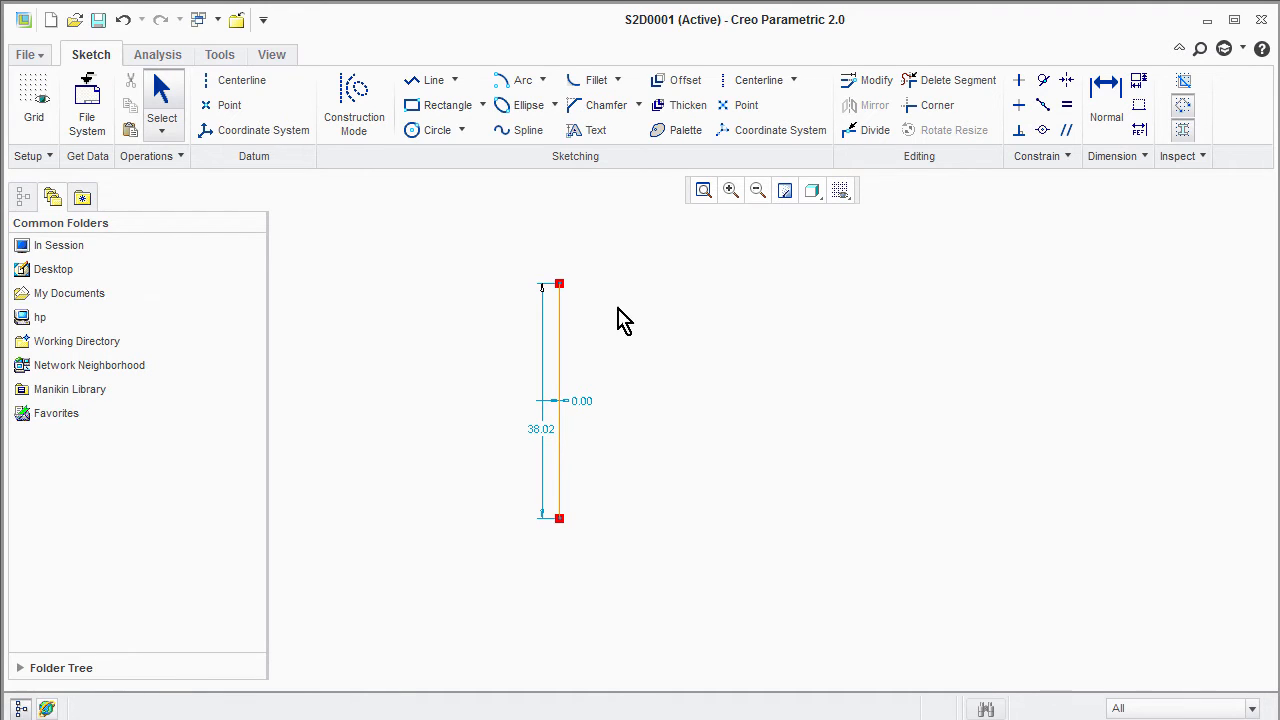
Apply a Perpendicular constraint between the two sketched lines.
left_click_drag(560, 284, 608, 296)
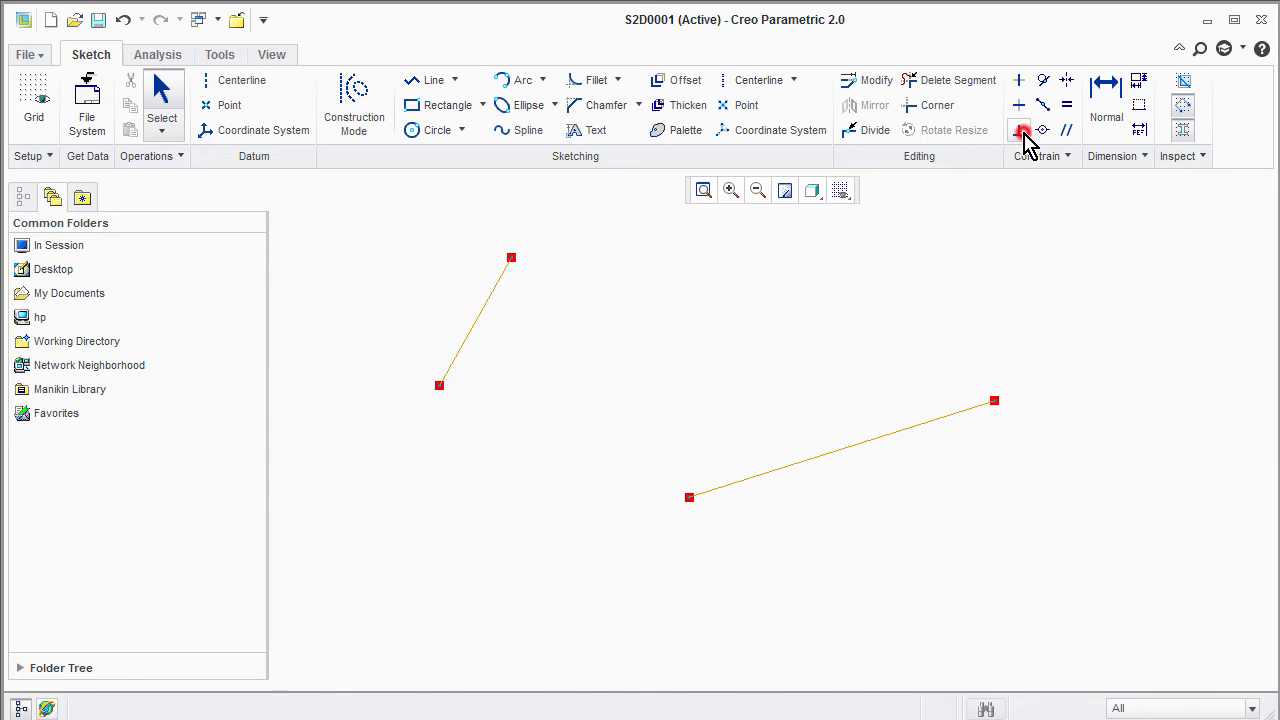
left_click(1020, 130)
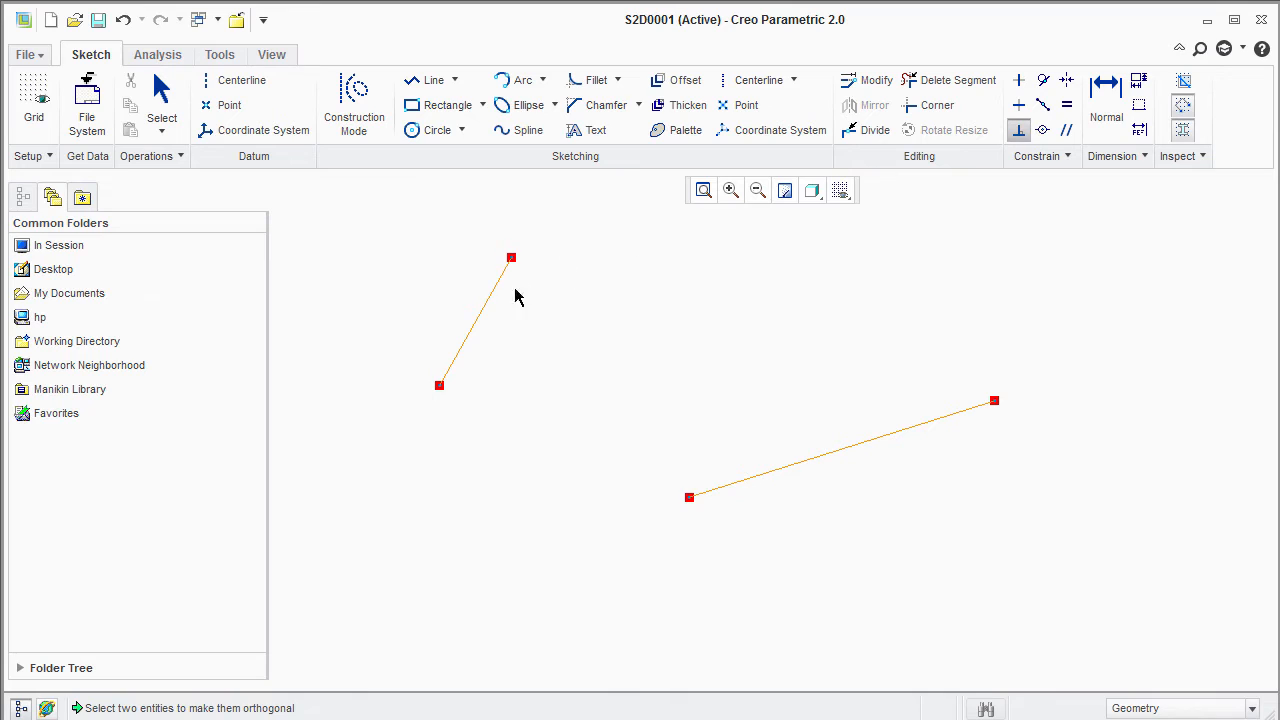
left_click(484, 304)
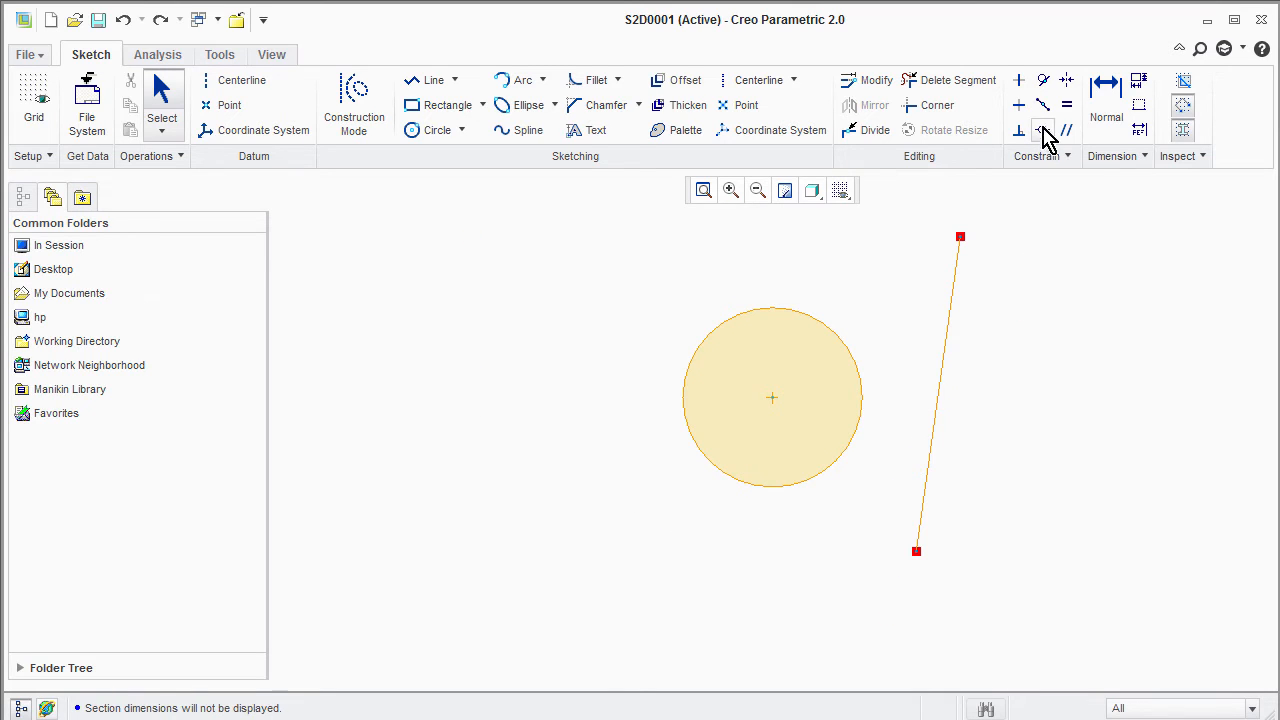
Make the circle tangent to the slanted line with the Tangent constraint.
left_click(1044, 80)
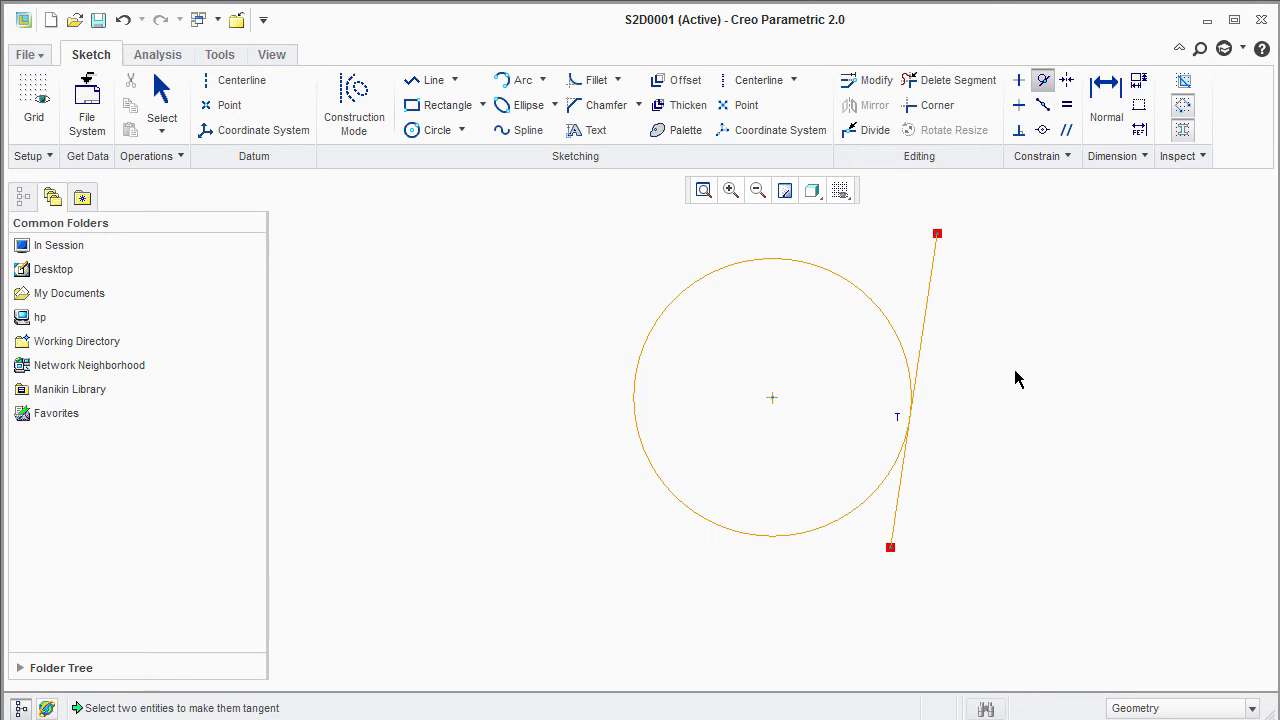
mouse_move(936, 234)
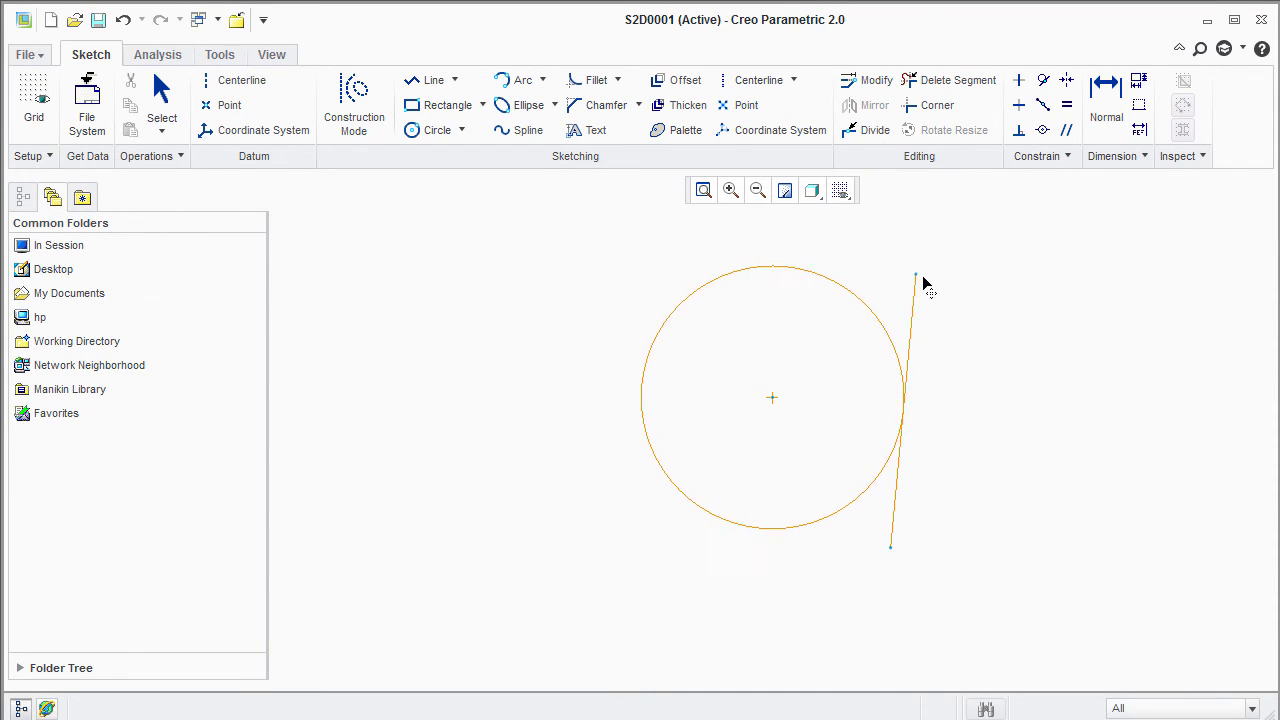
left_click(704, 190)
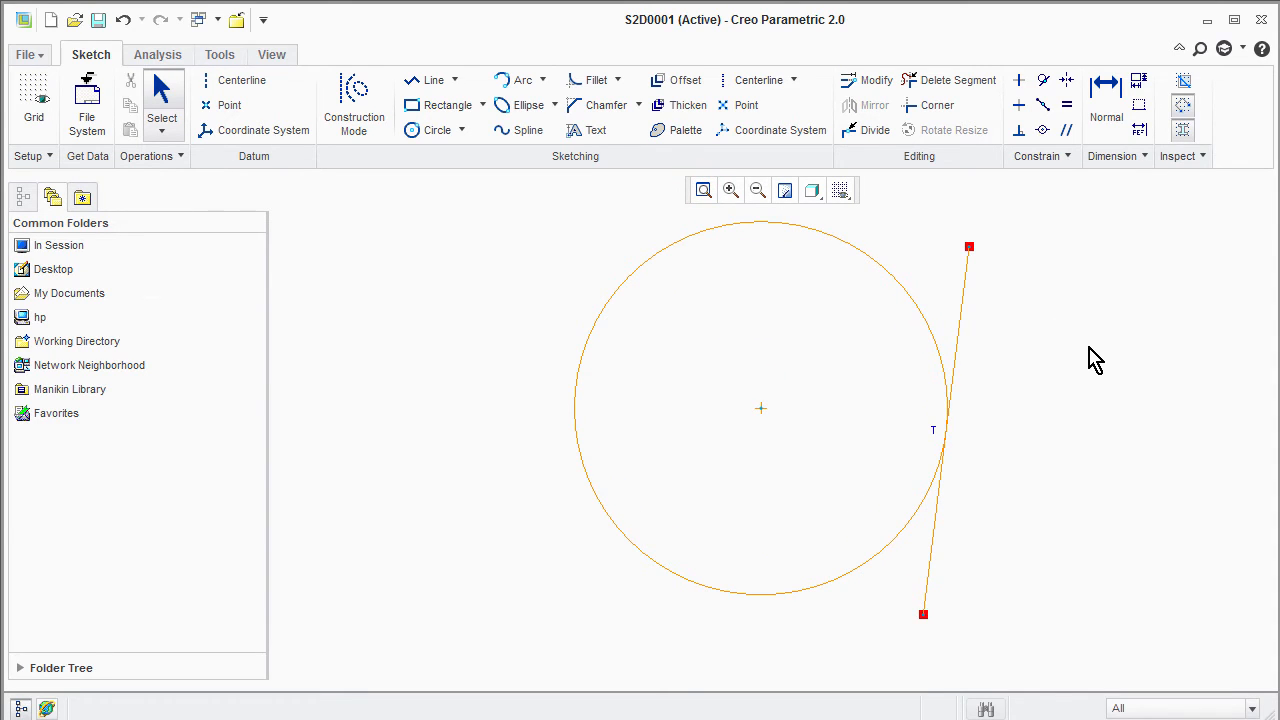
left_click(840, 190)
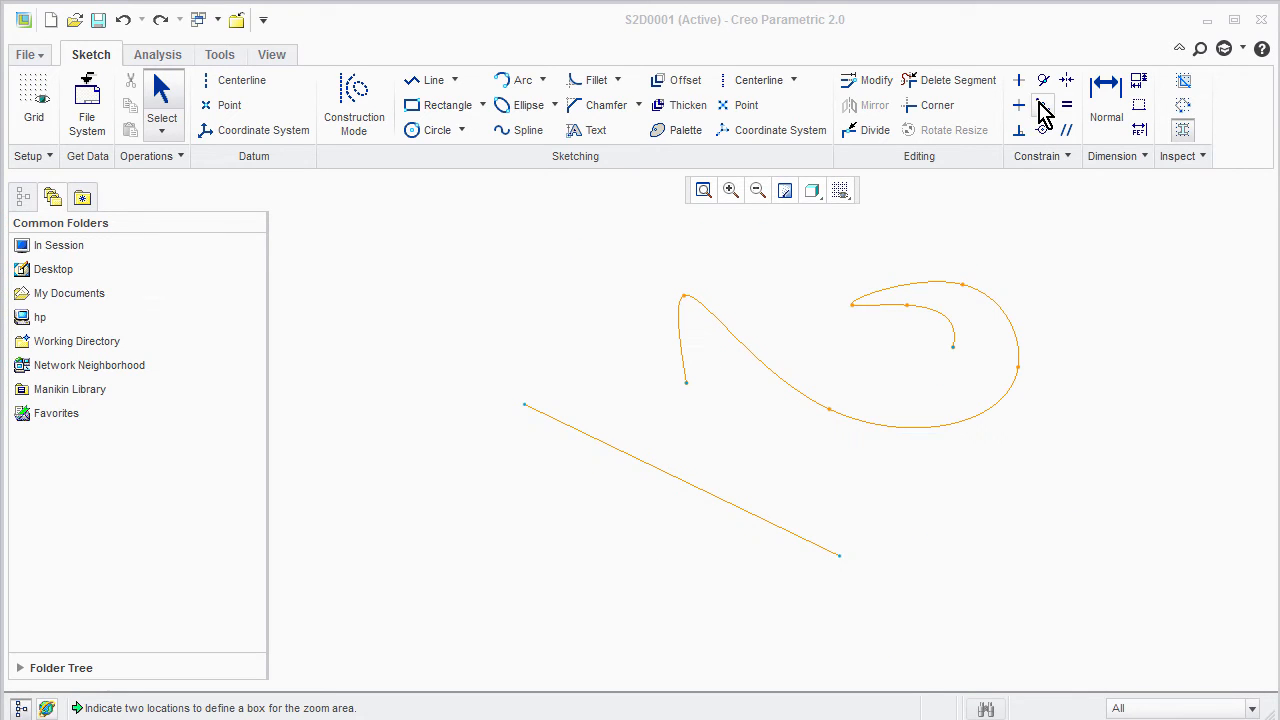
Constrain the two lines to equal length using the Equal constraint.
left_click(1044, 104)
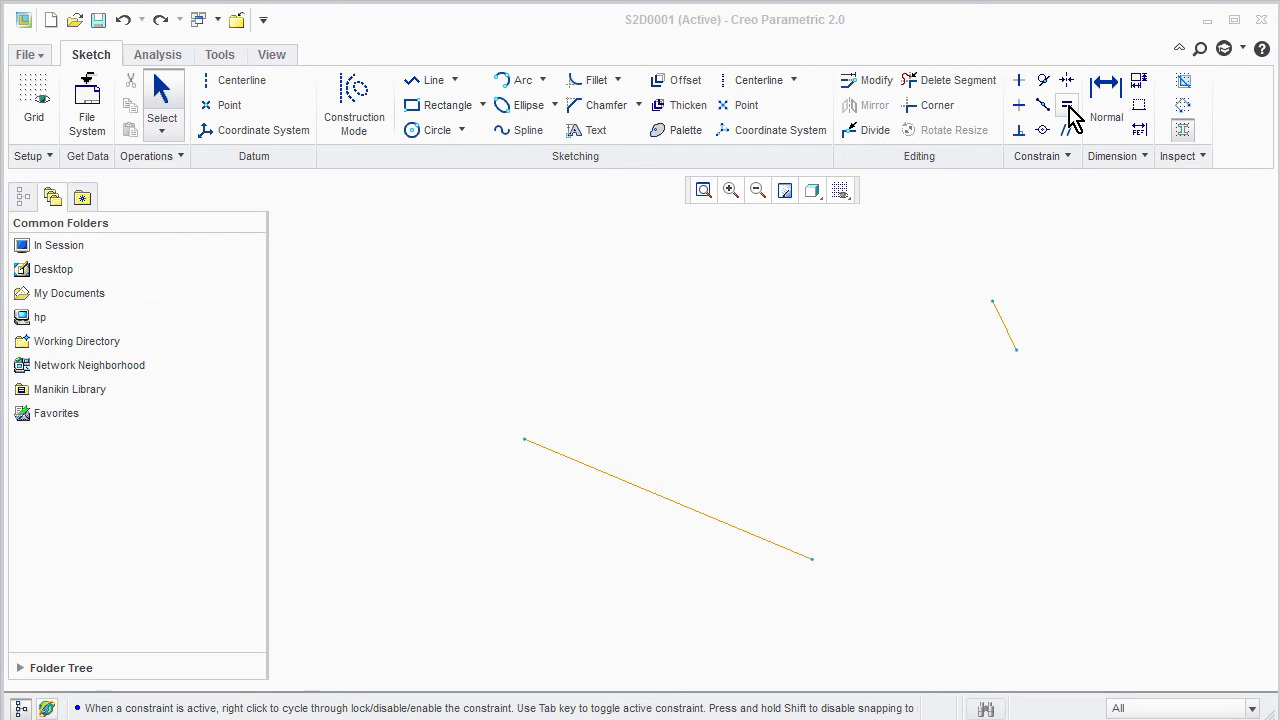
left_click(1068, 104)
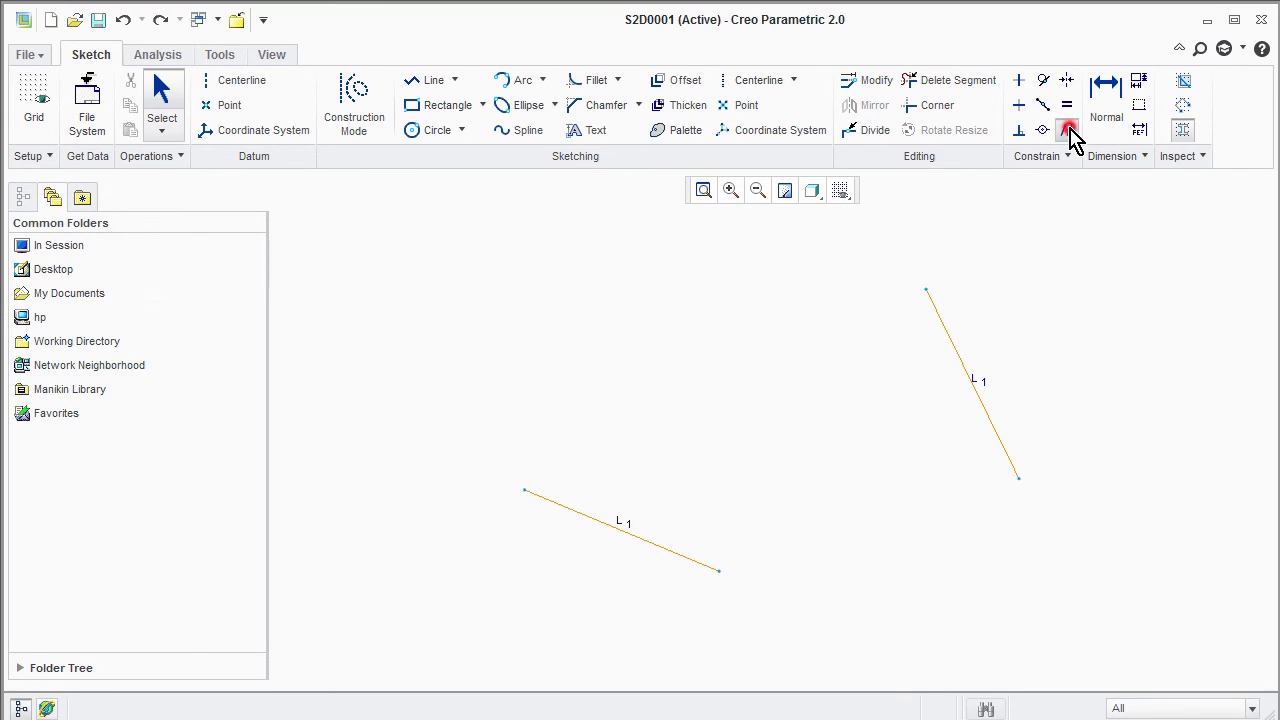
left_click(1068, 128)
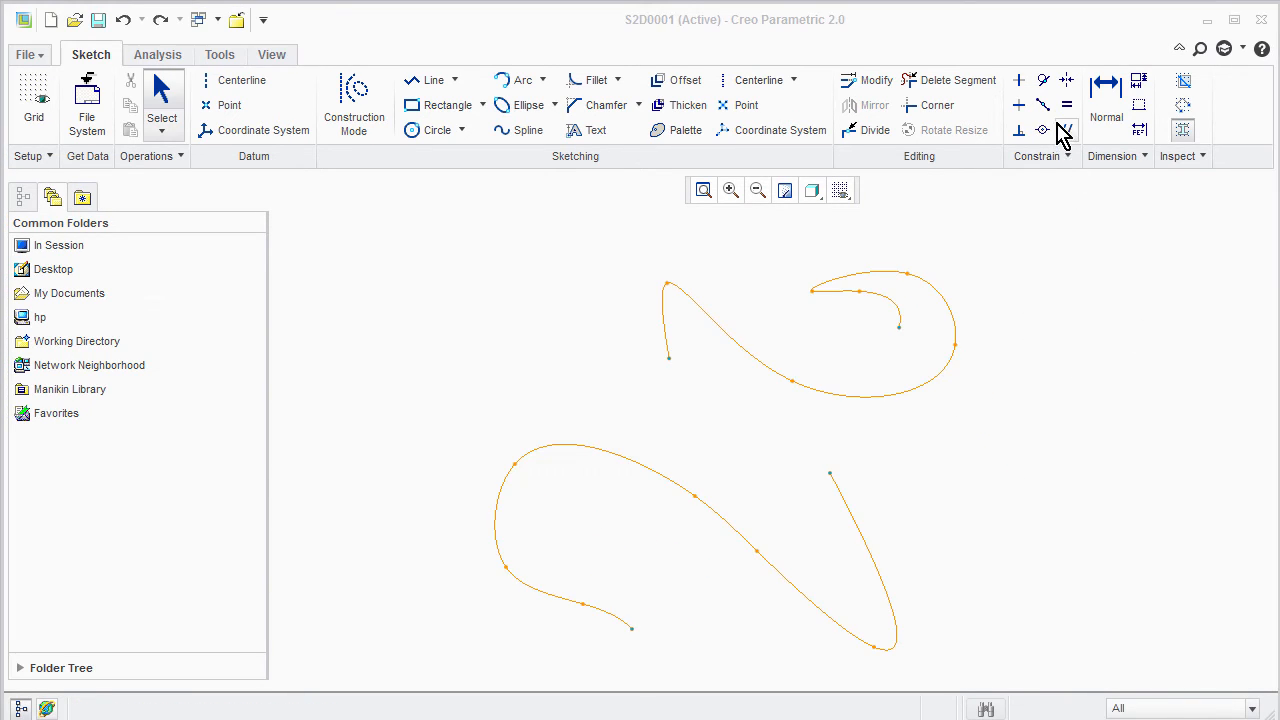
left_click(1042, 128)
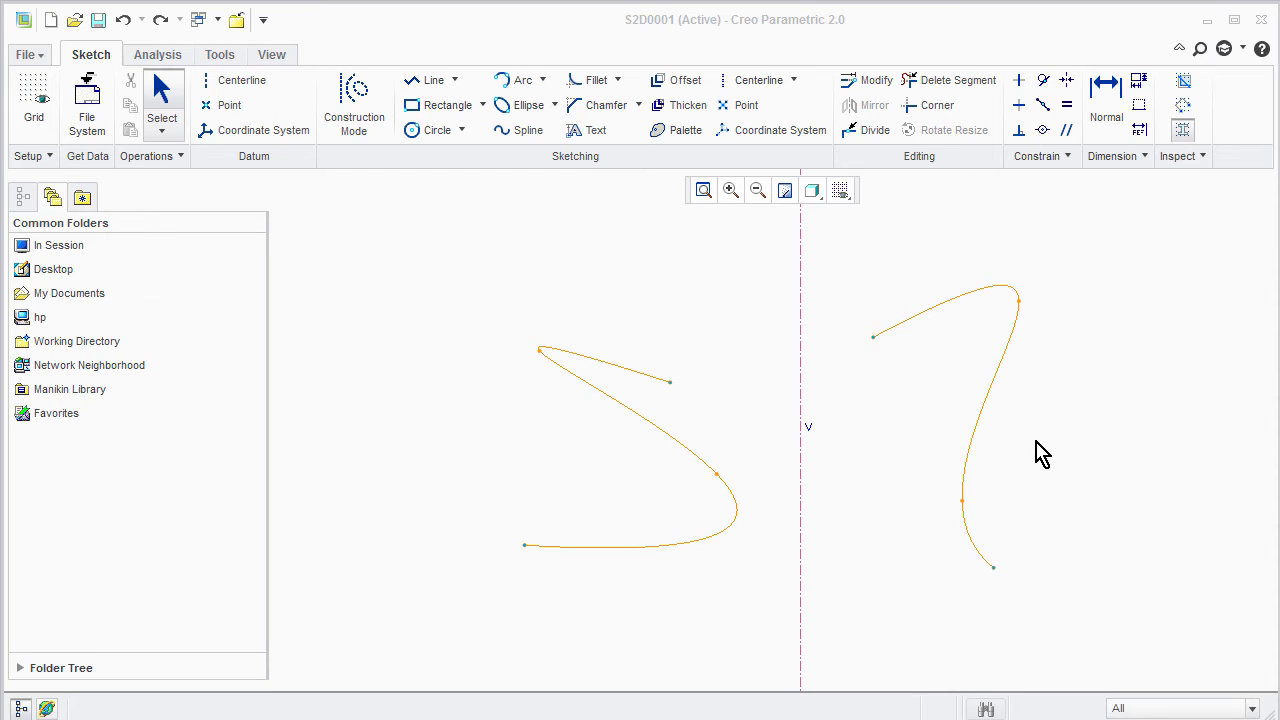
mouse_move(1032, 388)
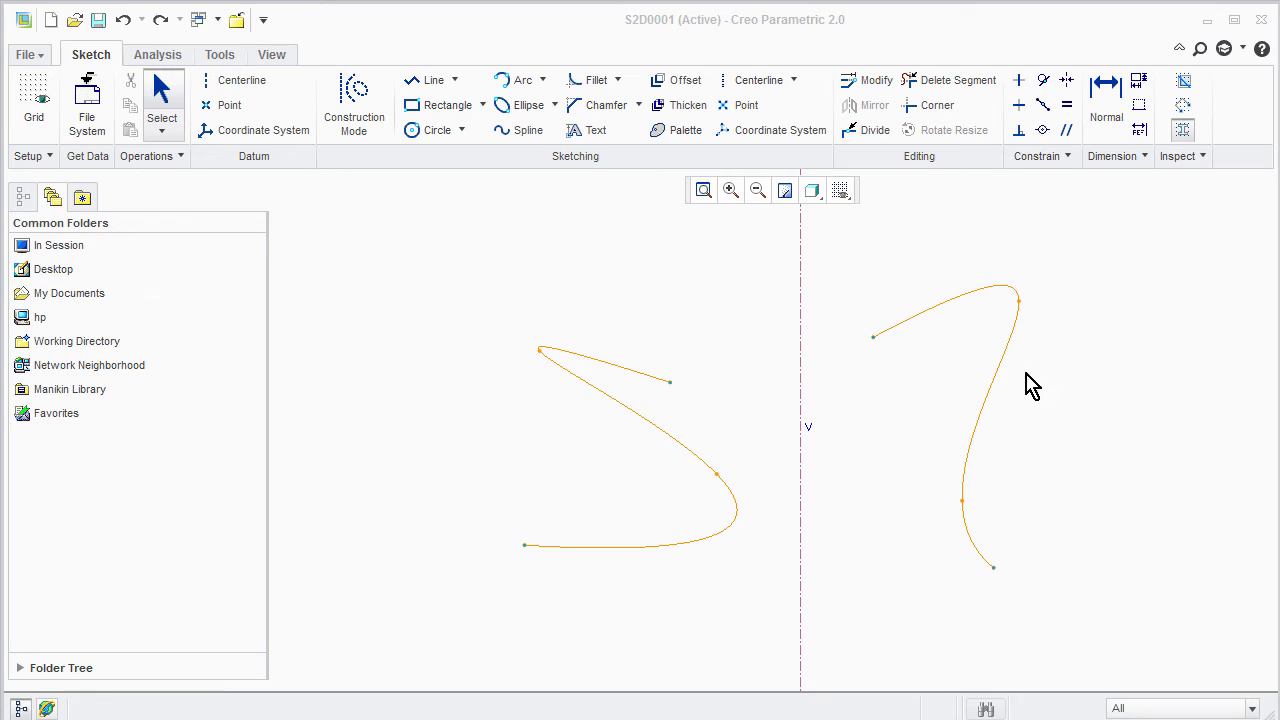
Make the spline ends symmetric about the vertical centerline with the Symmetric constraint.
left_click(1066, 80)
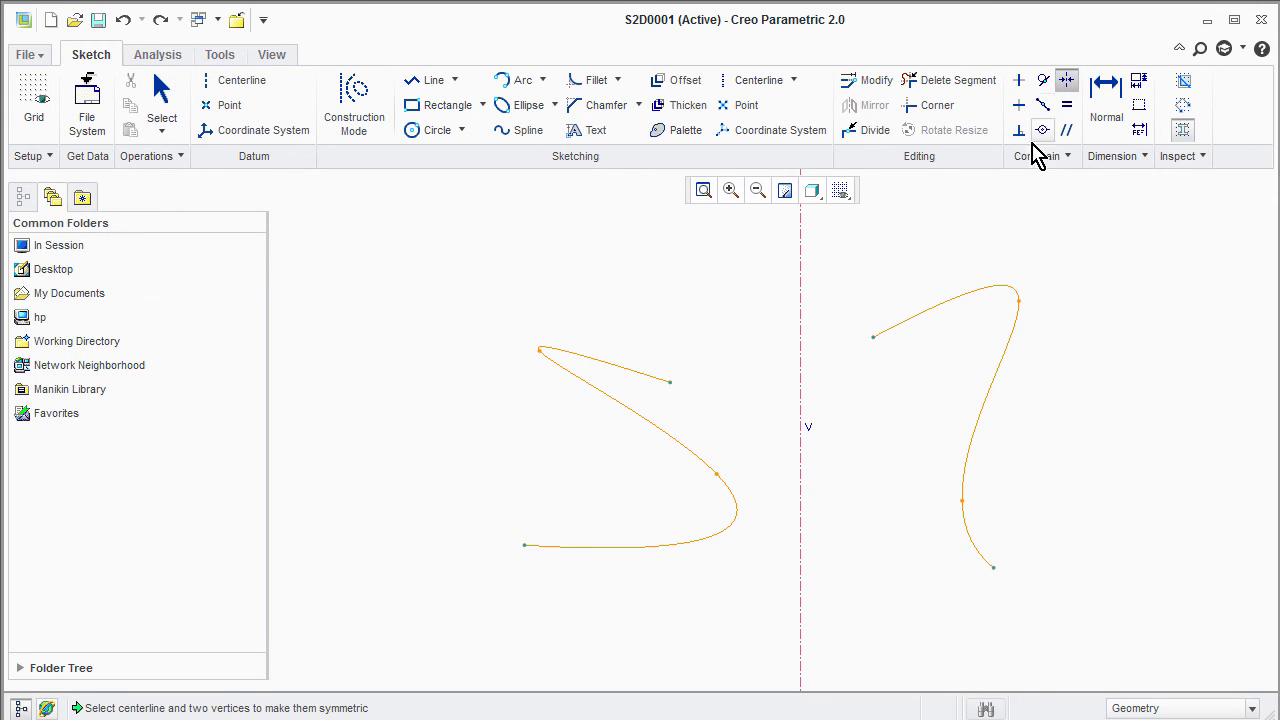
left_click(872, 336)
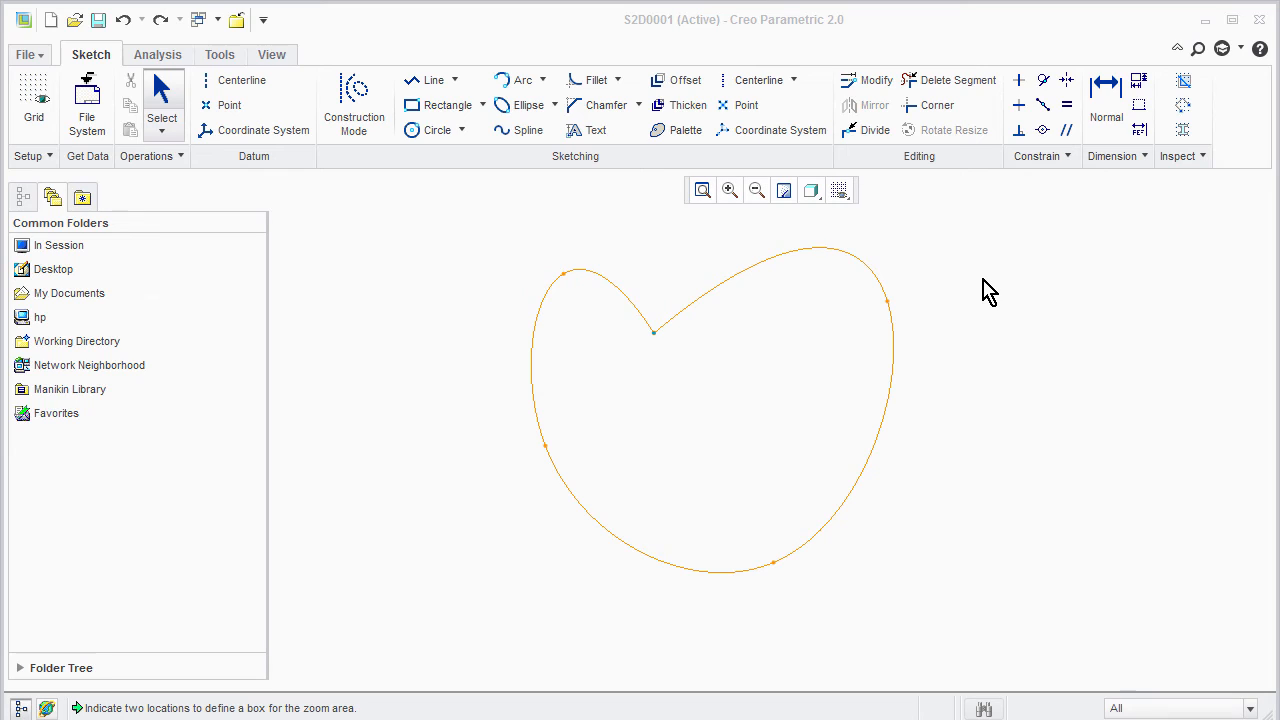
mouse_move(1104, 230)
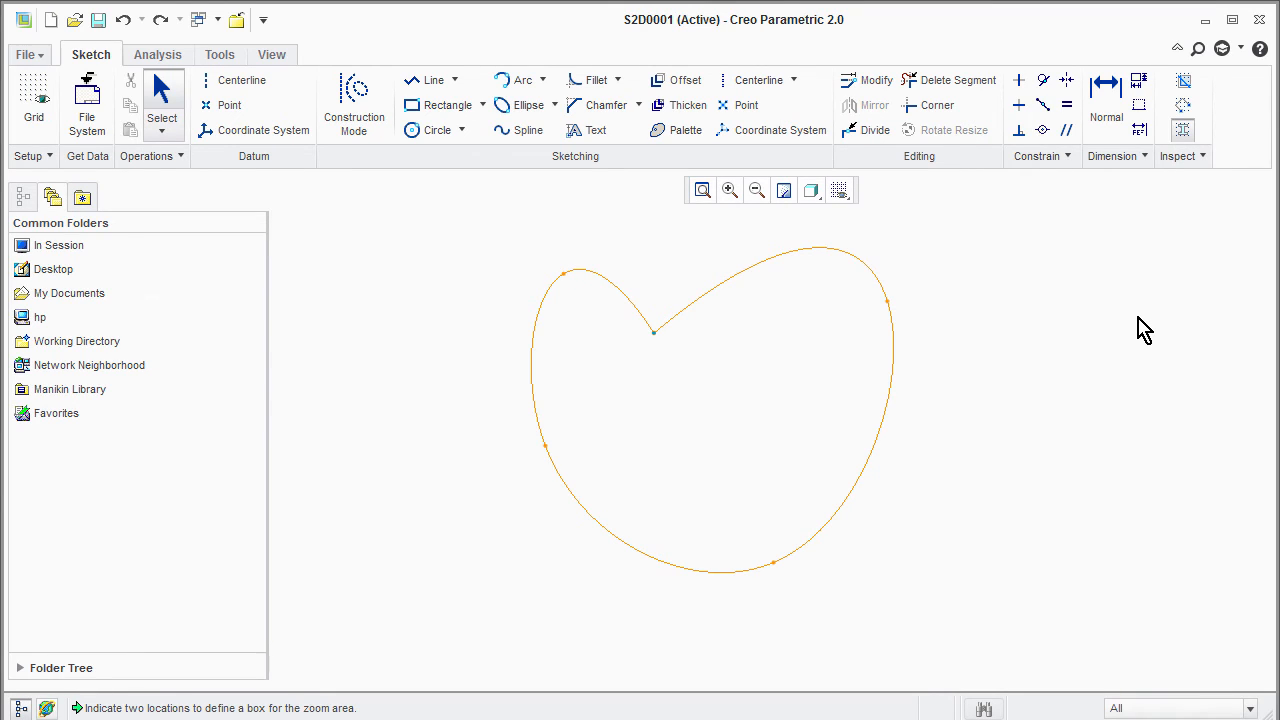
mouse_move(1044, 322)
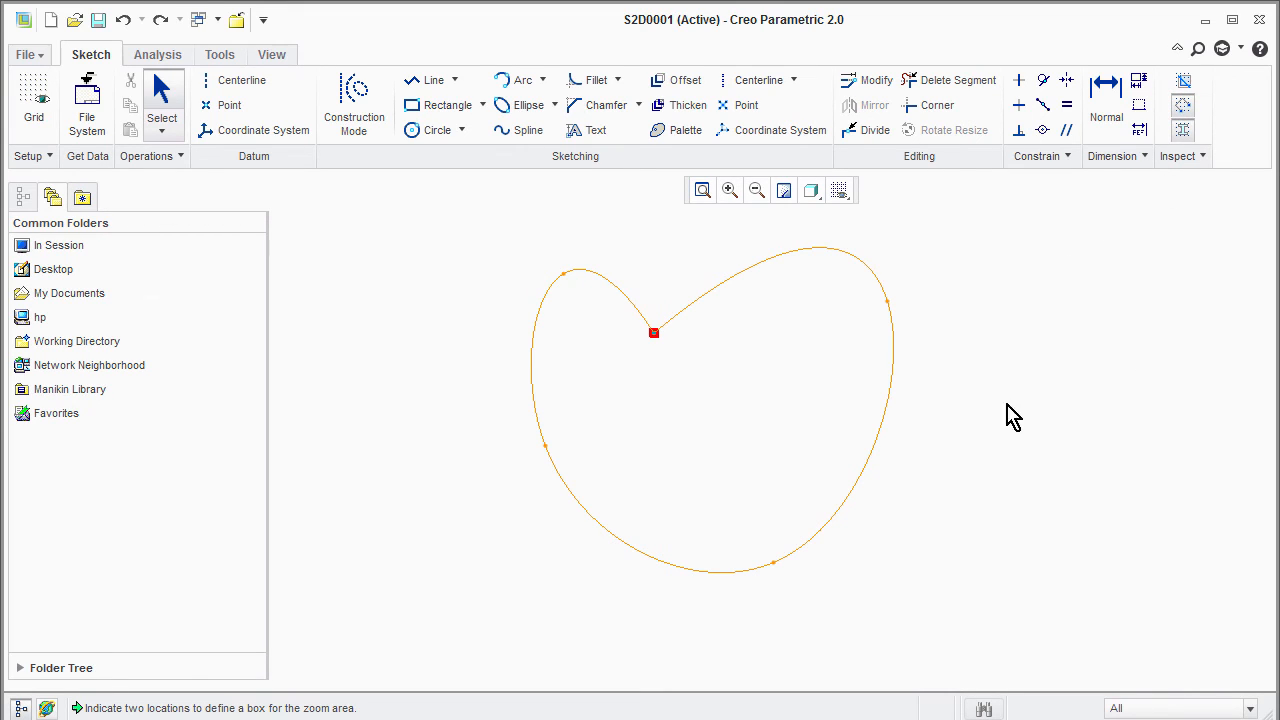
Select the vertex at the notch of the closed heart-shaped spline.
left_click(728, 190)
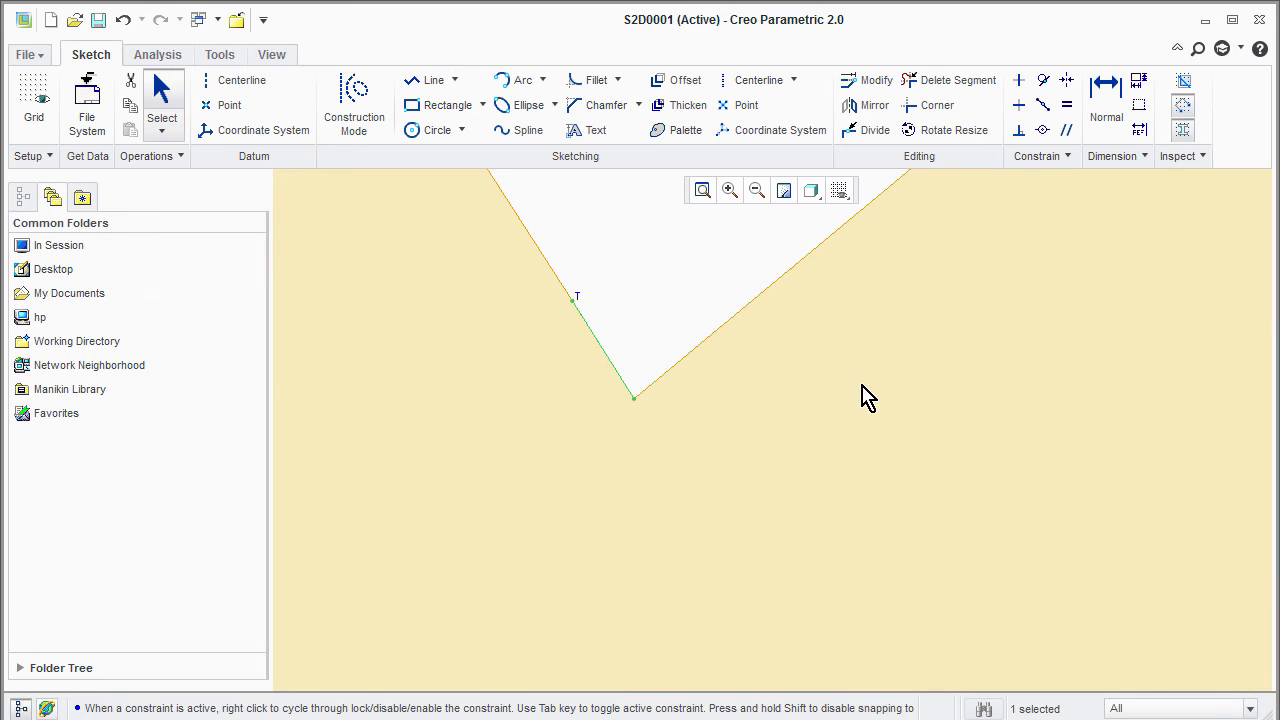
Zoom out twice to show the whole heart sketch before adding the circle.
left_click(756, 190)
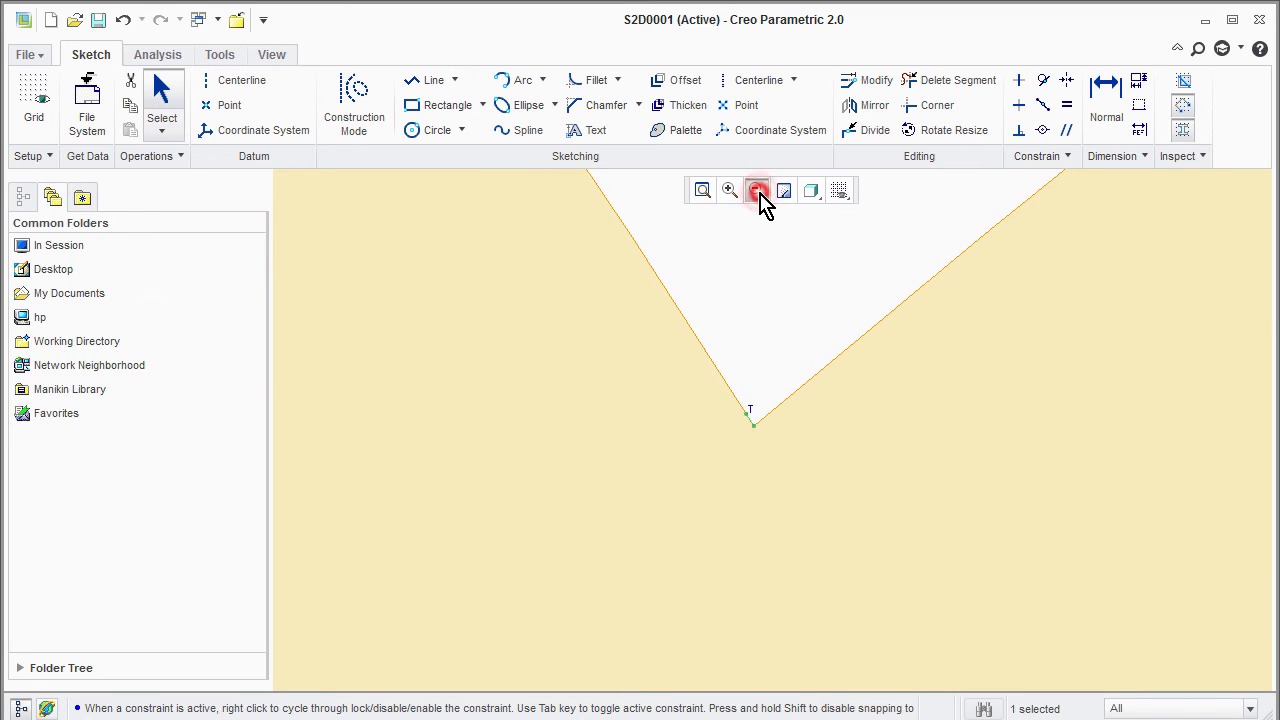
left_click(758, 190)
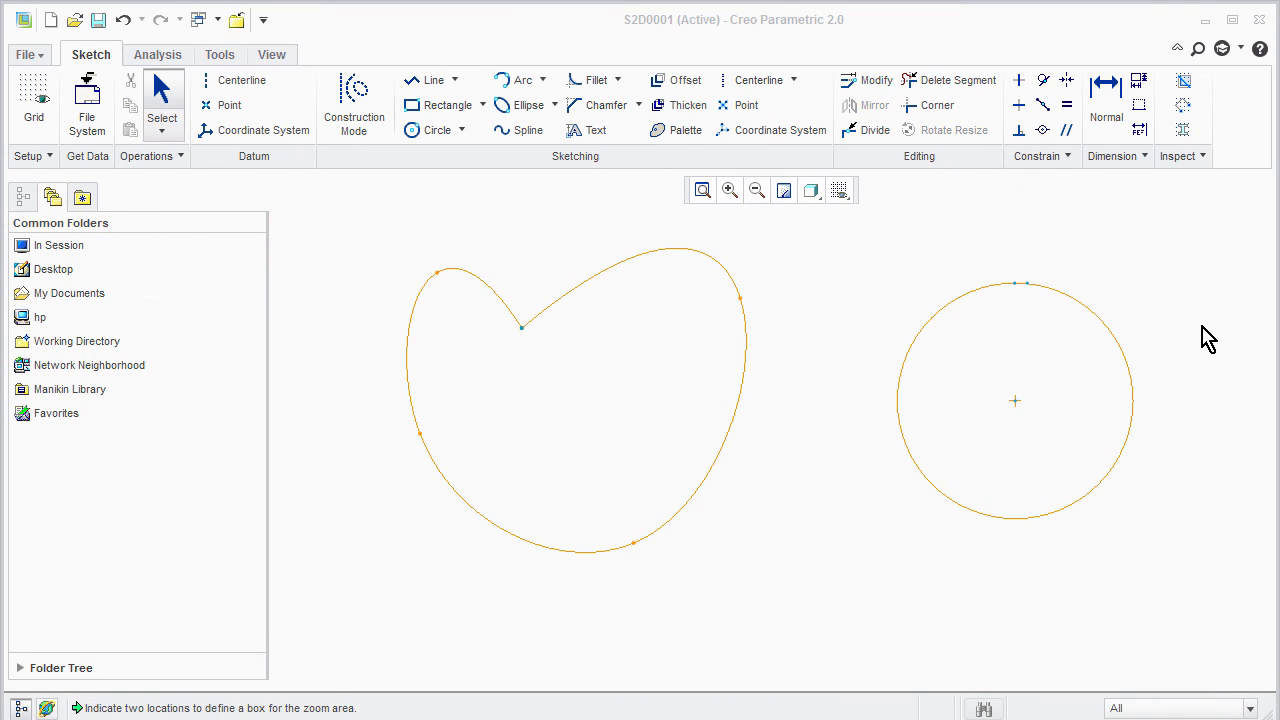
mouse_move(1182, 190)
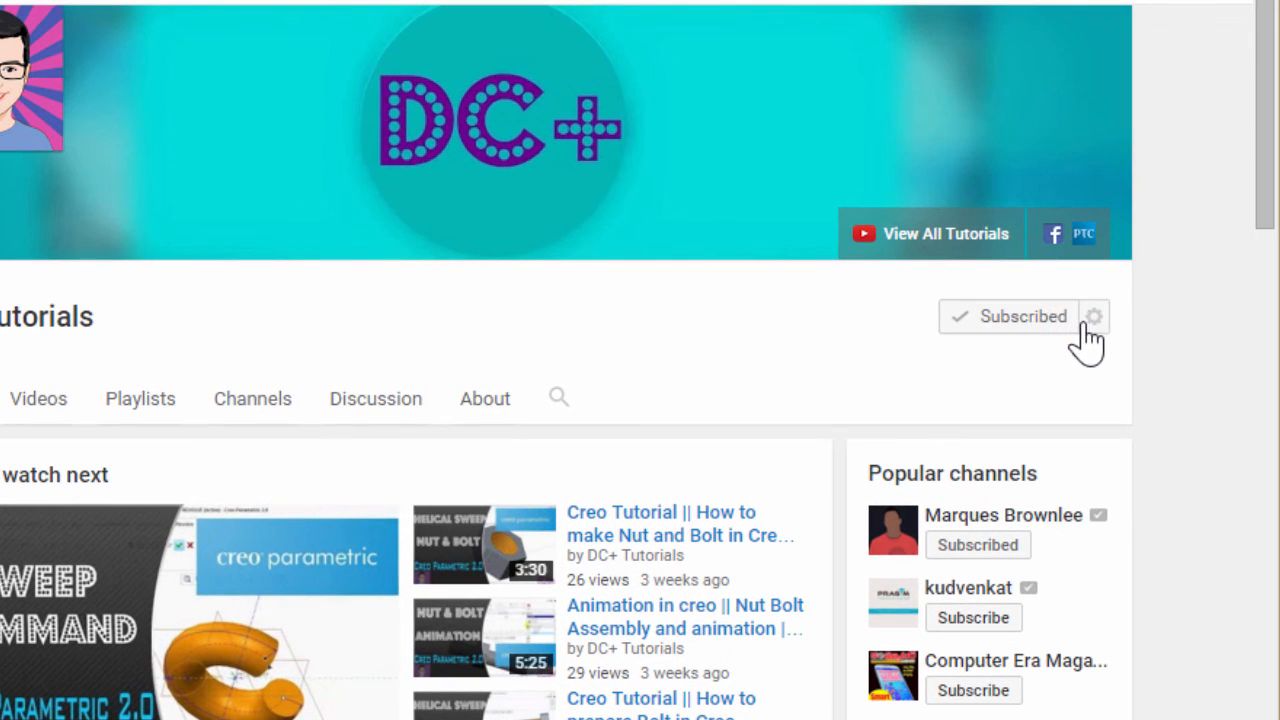
Open the DC+ Tutorials channel's notification settings from the gear beside Subscribed.
left_click(1092, 316)
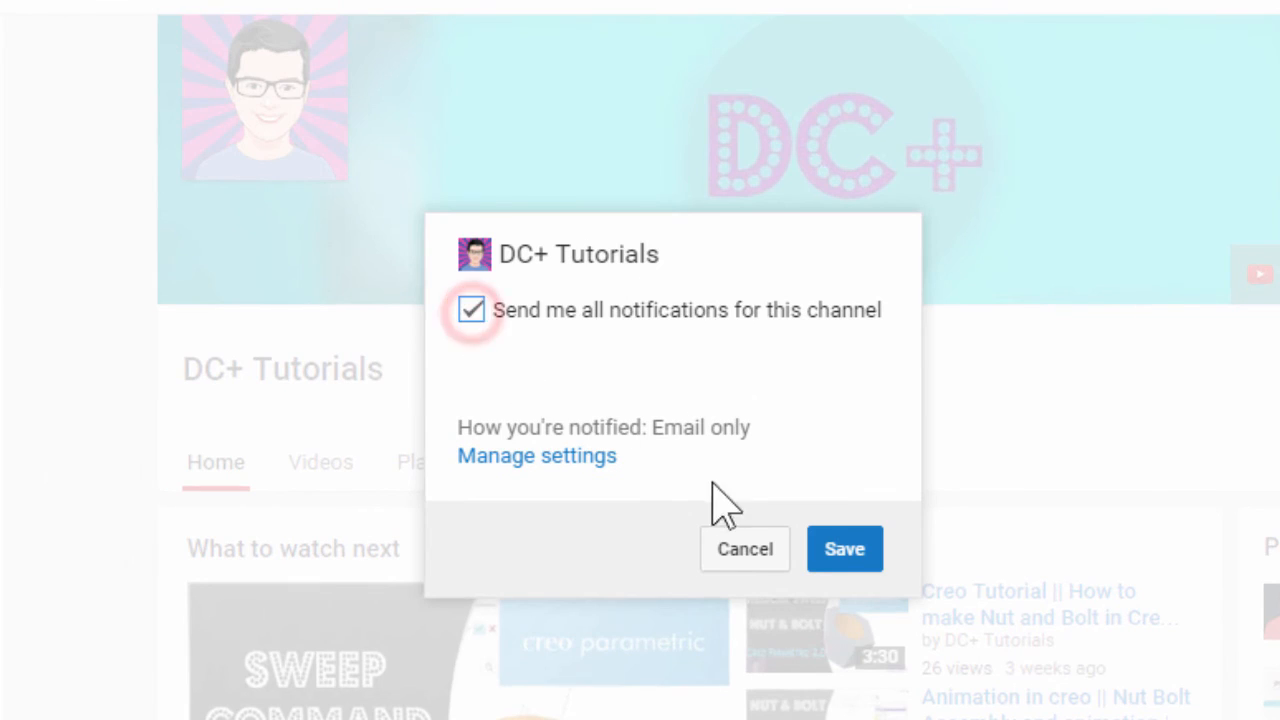